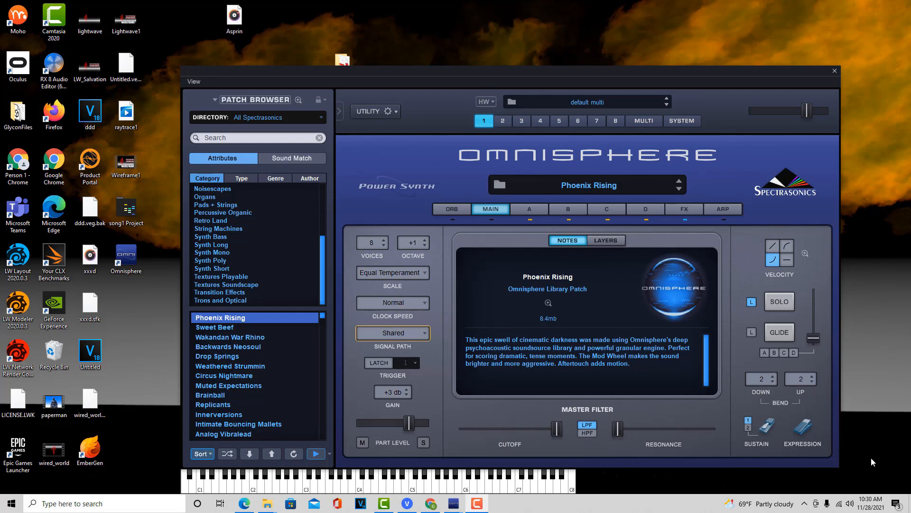
pyautogui.moveTo(497, 401)
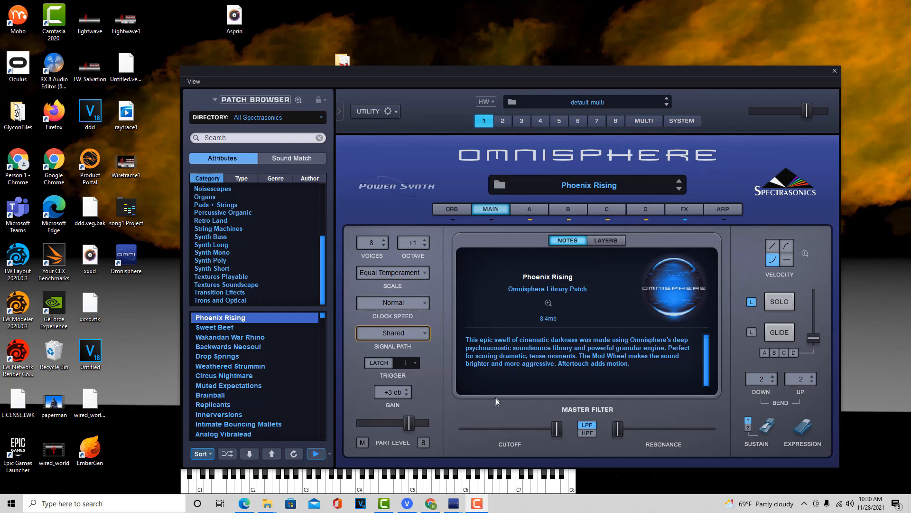
pyautogui.moveTo(471, 437)
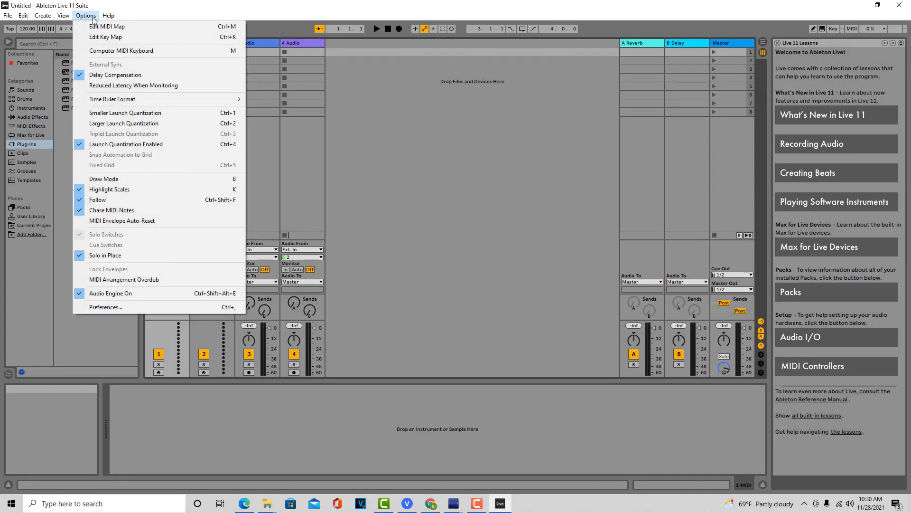
# Open Ableton Live's Preferences on the Plug-Ins tab.
pyautogui.click(105, 307)
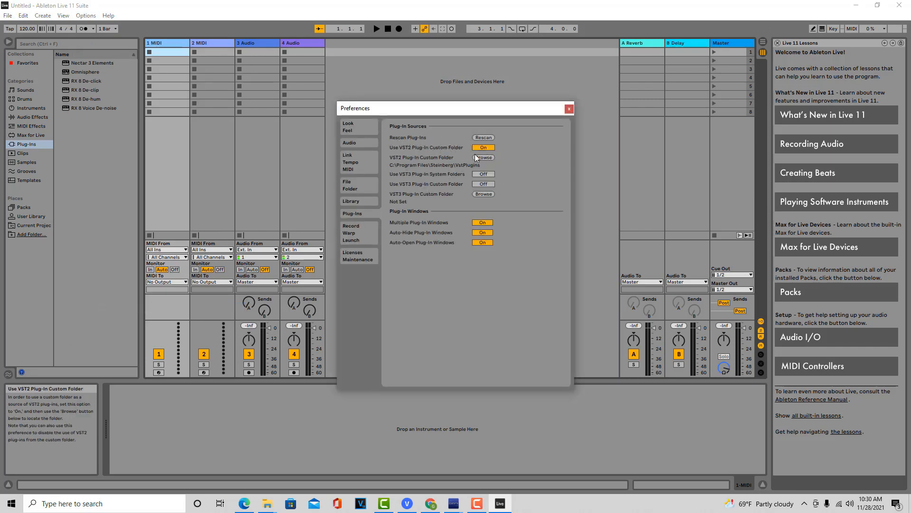
# Set the VST2 plug-in custom folder to Steinberg VstPlugins and close Preferences.
pyautogui.click(484, 157)
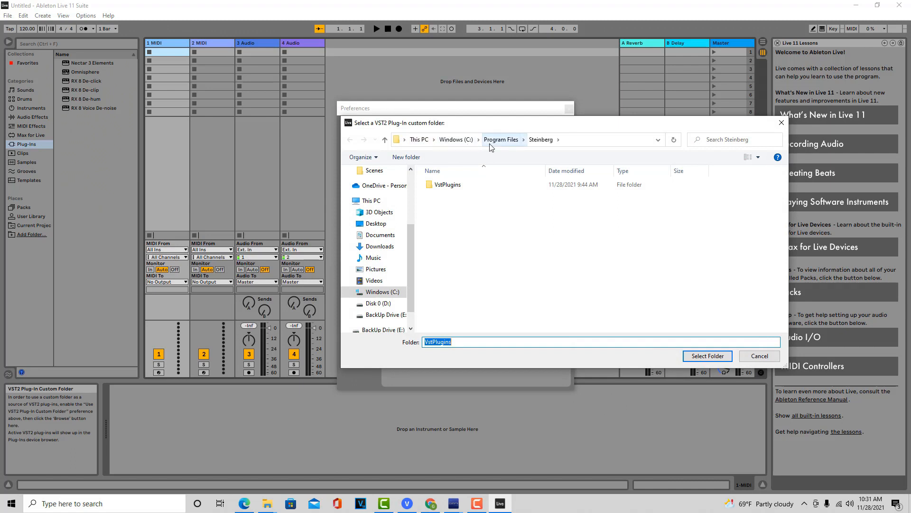
pyautogui.click(447, 184)
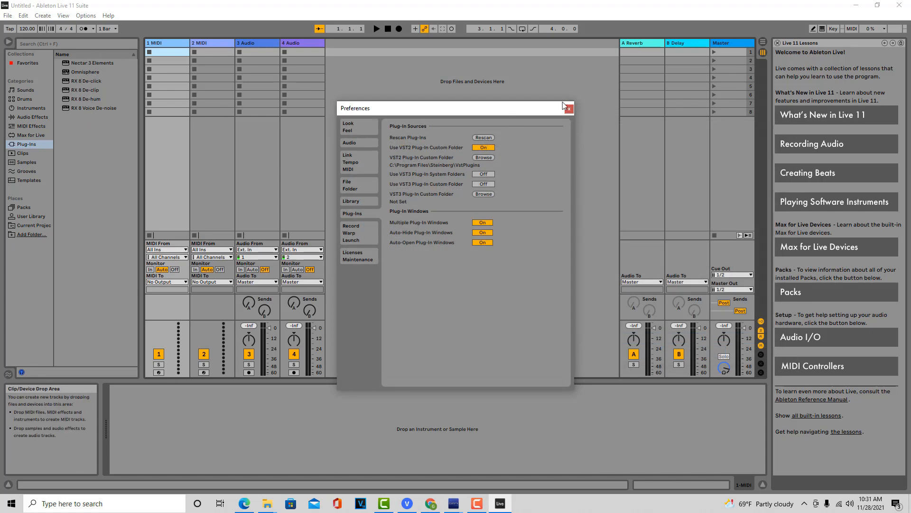
pyautogui.click(567, 108)
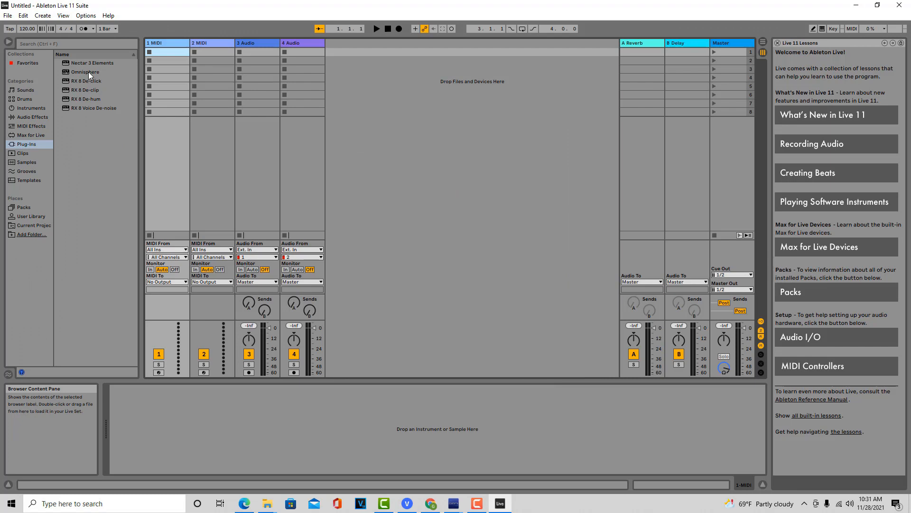
# Load Omnisphere onto a new MIDI track and show its plugin window.
pyautogui.moveTo(85, 72); pyautogui.dragTo(371, 111)
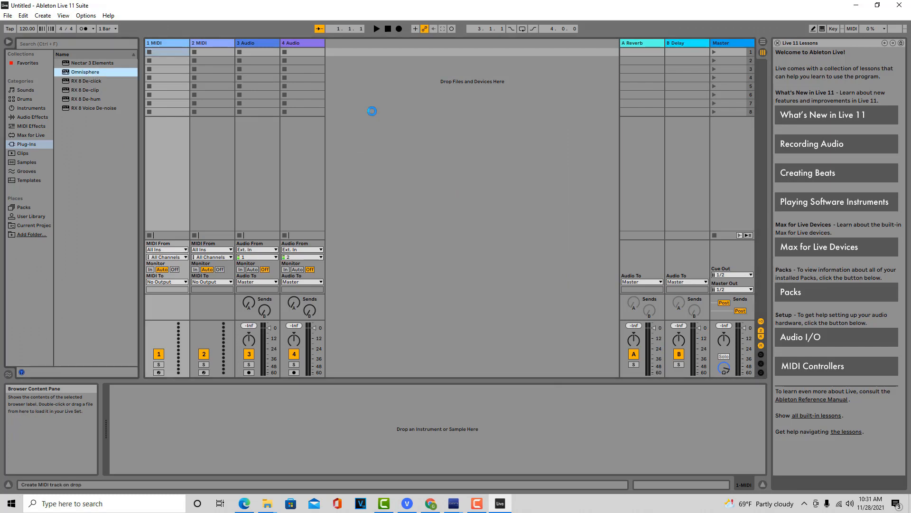
pyautogui.doubleClick(85, 72)
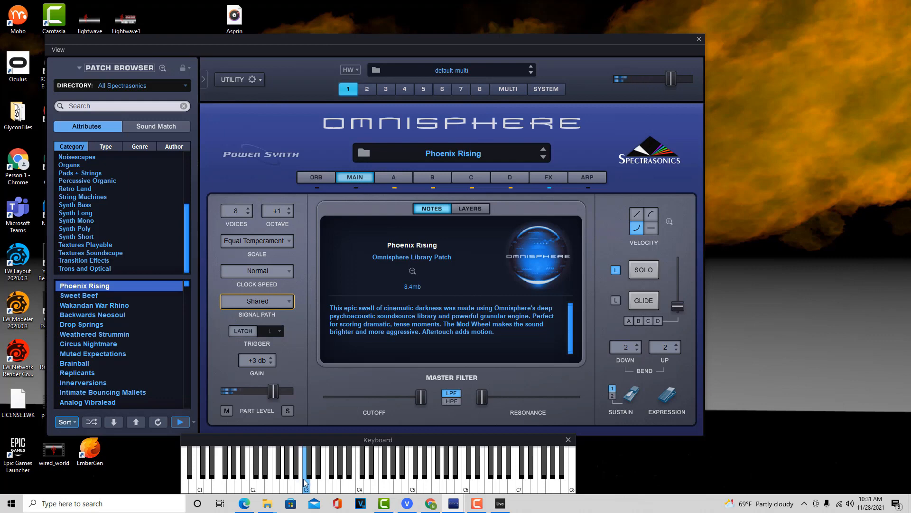
# Play a note on Omnisphere's on-screen keyboard to hear Phoenix Rising.
pyautogui.click(311, 465)
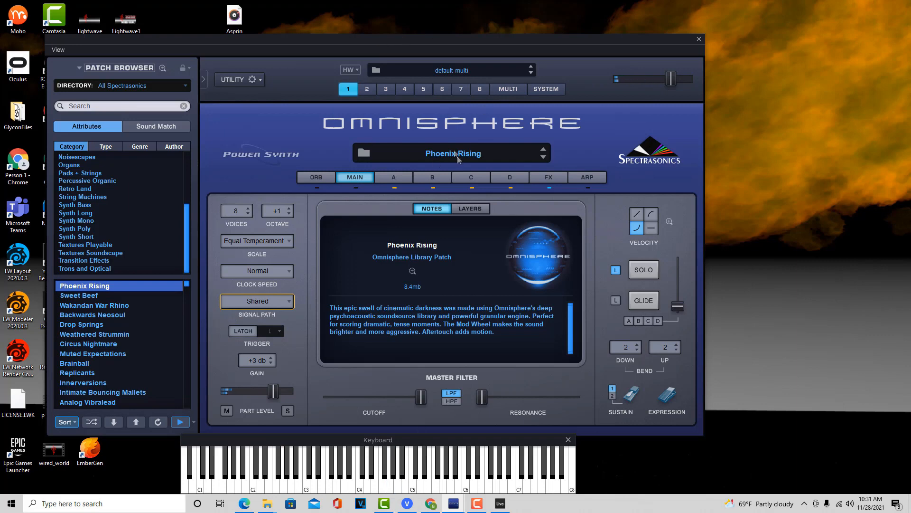
pyautogui.moveTo(477, 140)
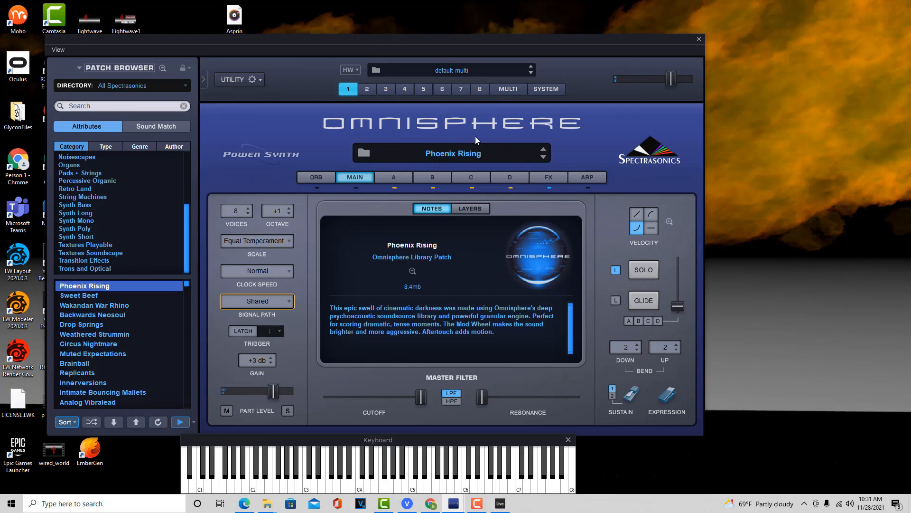